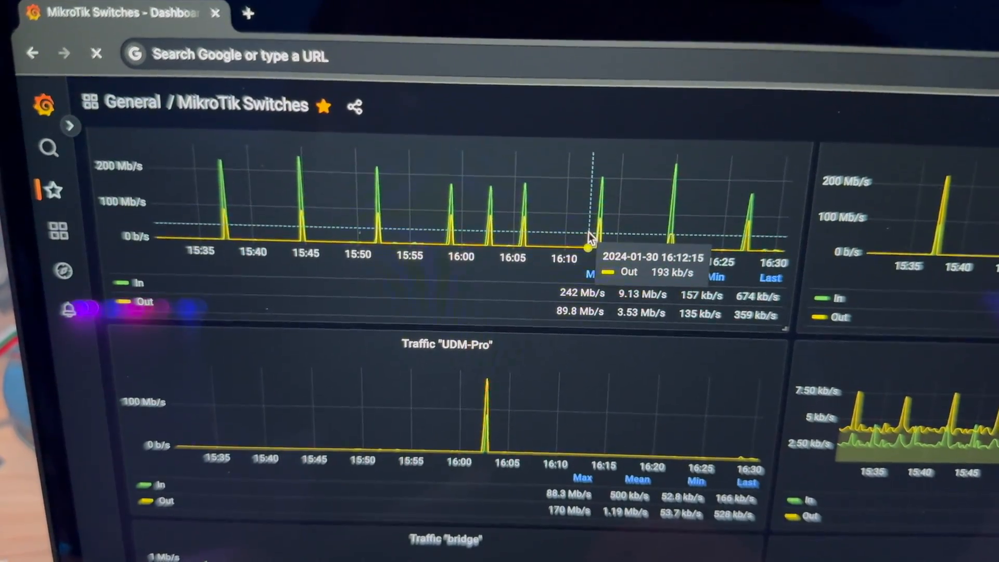
{"action": "mouse_move", "coordinate": [596, 223]}
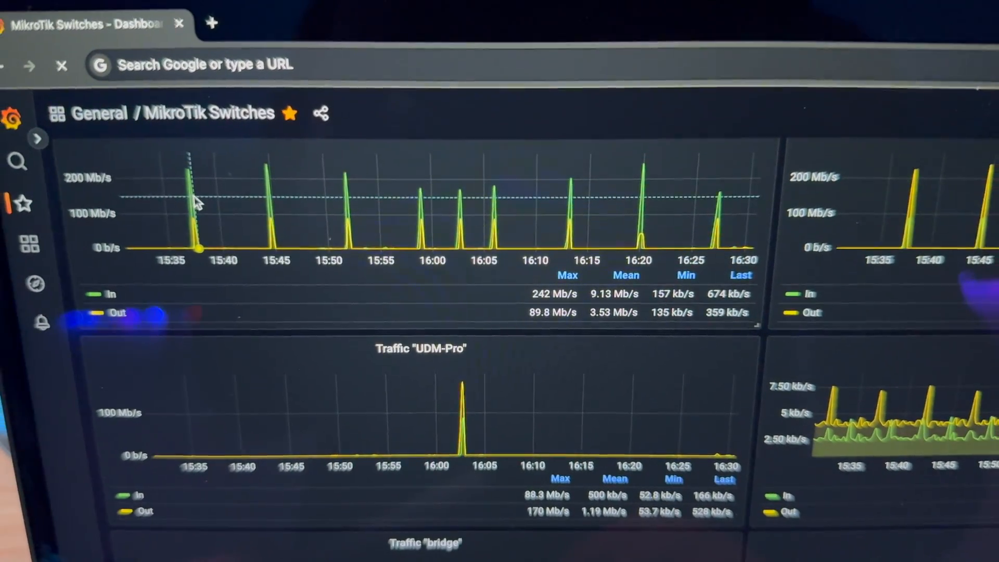
{"action": "mouse_move", "coordinate": [248, 260]}
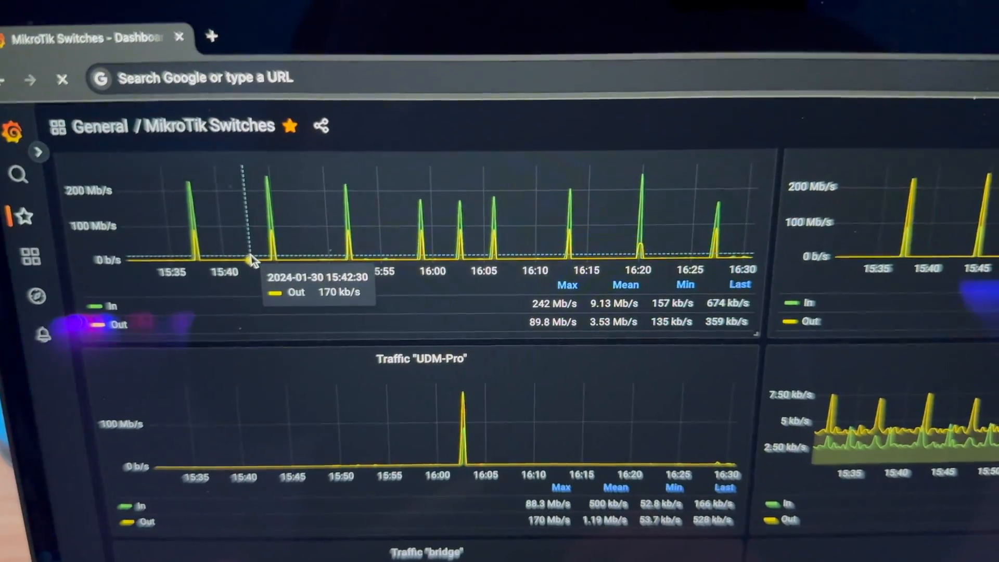
{"action": "mouse_move", "coordinate": [344, 254]}
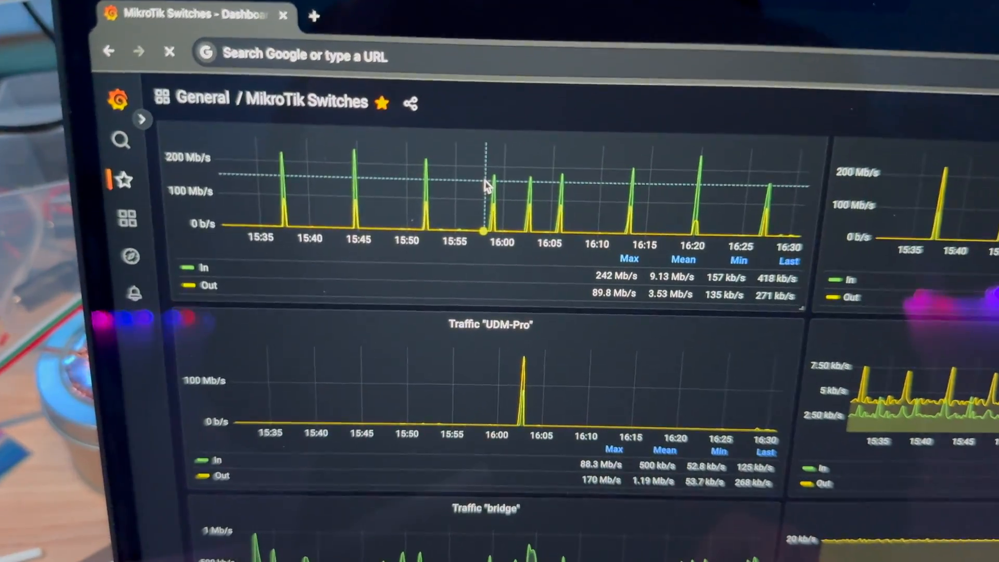
{"action": "scroll", "scroll_direction": "down", "scroll_amount": 3}
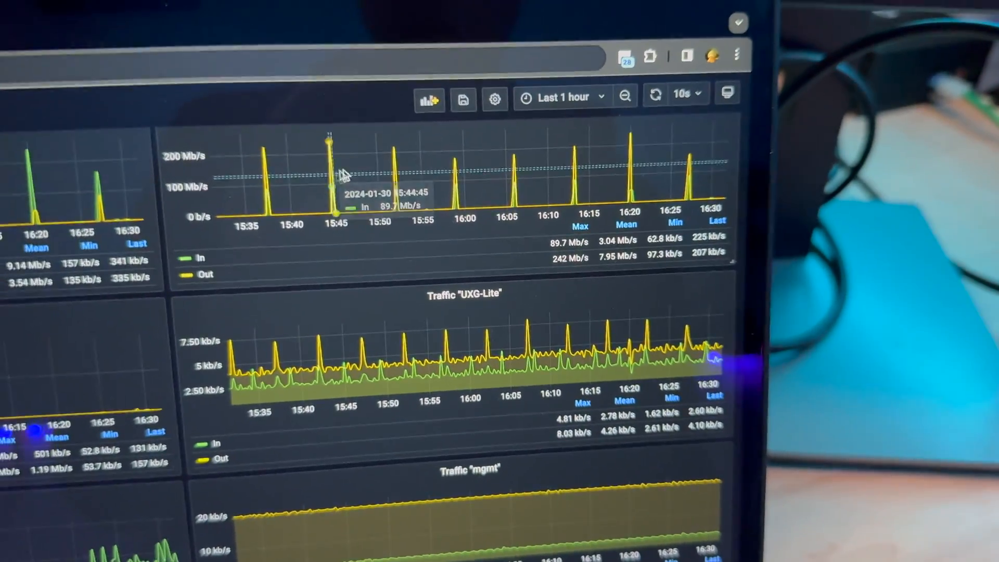
{"action": "mouse_move", "coordinate": [280, 204]}
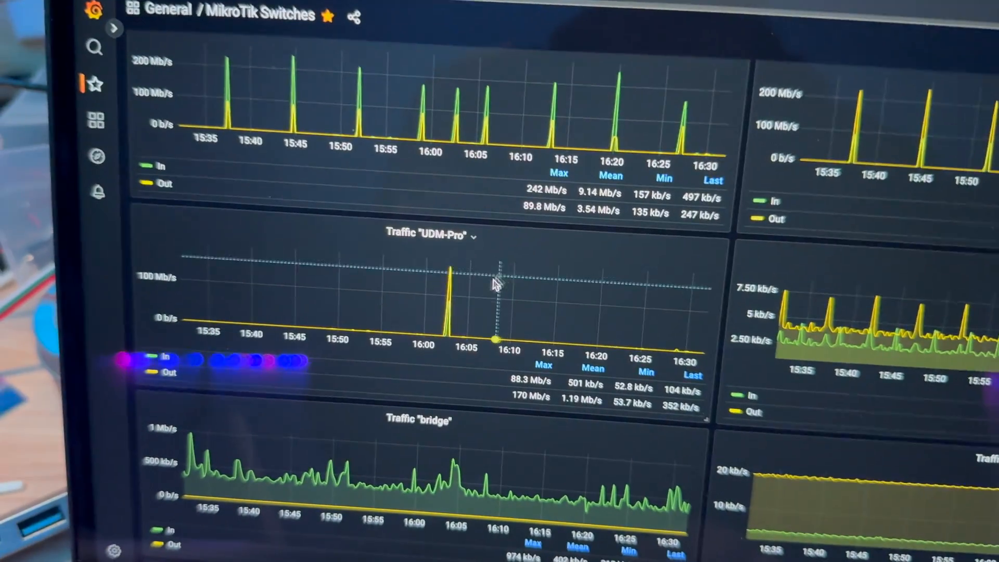
{"action": "scroll", "scroll_direction": "down", "scroll_amount": 3}
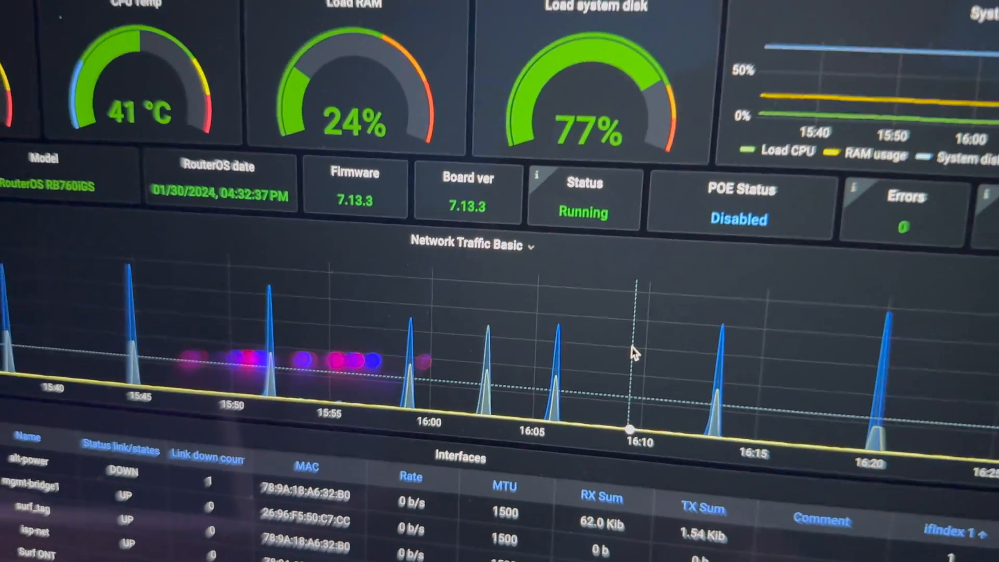
{"action": "scroll", "scroll_direction": "up", "scroll_amount": 3}
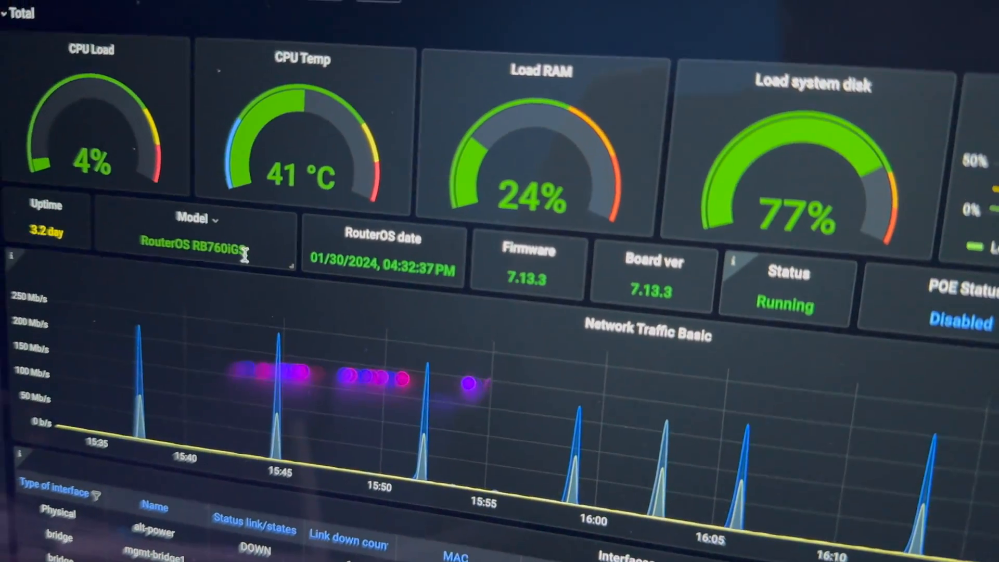